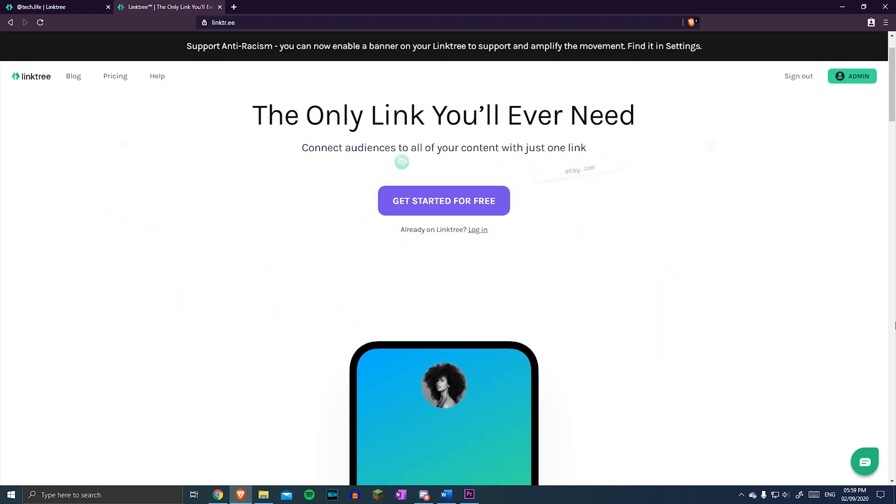
scroll(down, 3)
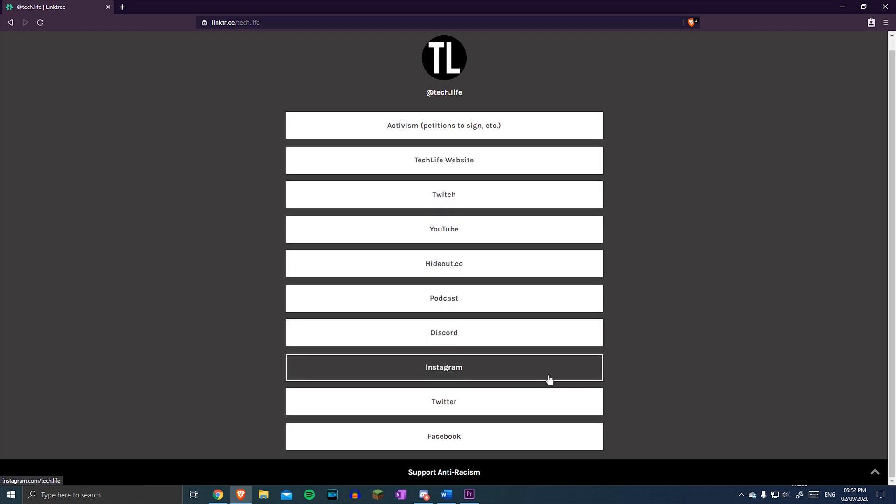
mouse_move(614, 402)
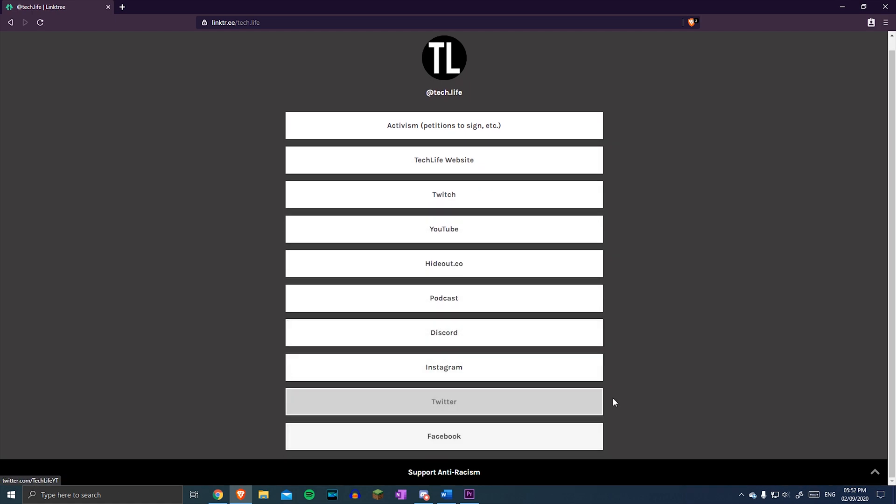
scroll(up, 3)
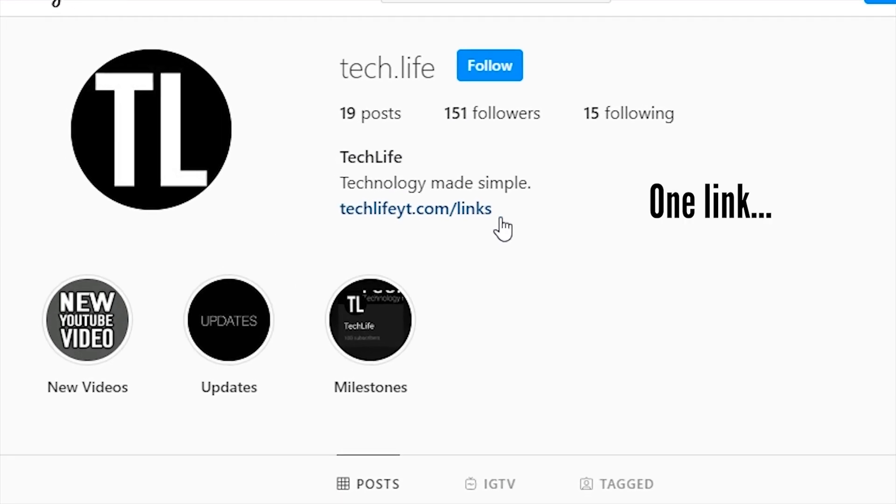
click(415, 209)
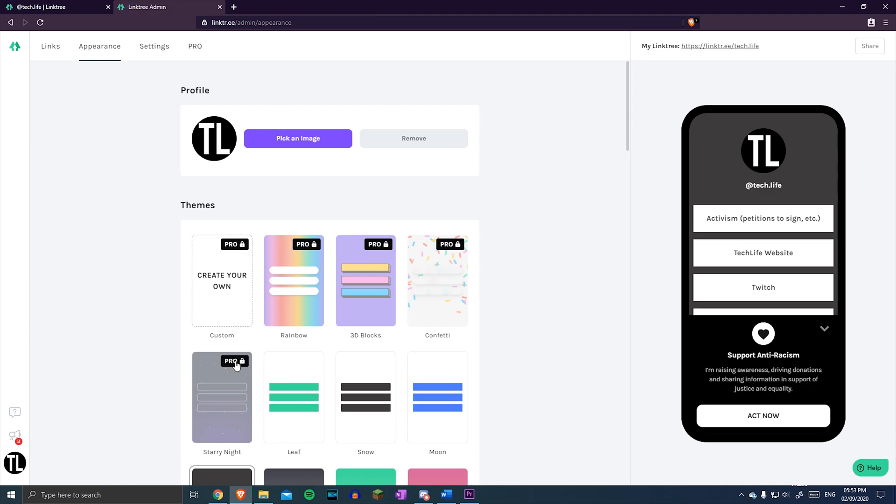
Switch to the WP MyLinks WordPress plugin page
click(195, 47)
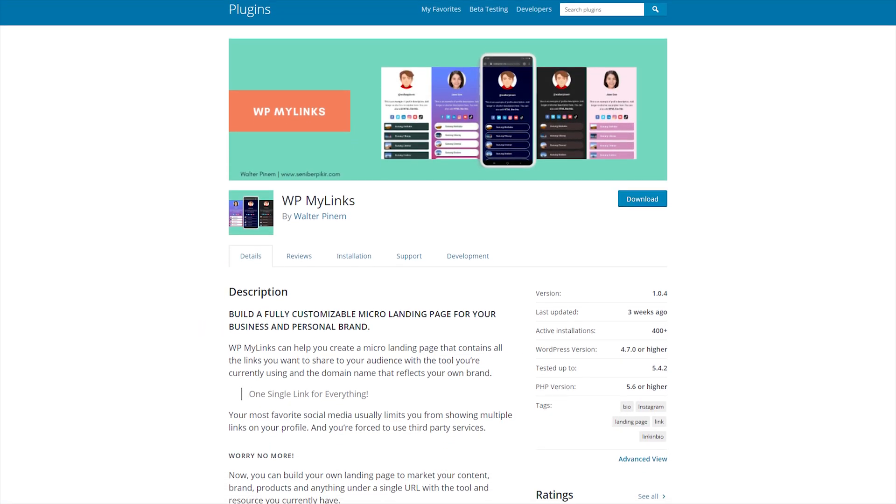
Scroll down through the WP MyLinks description and feature list
scroll(down, 3)
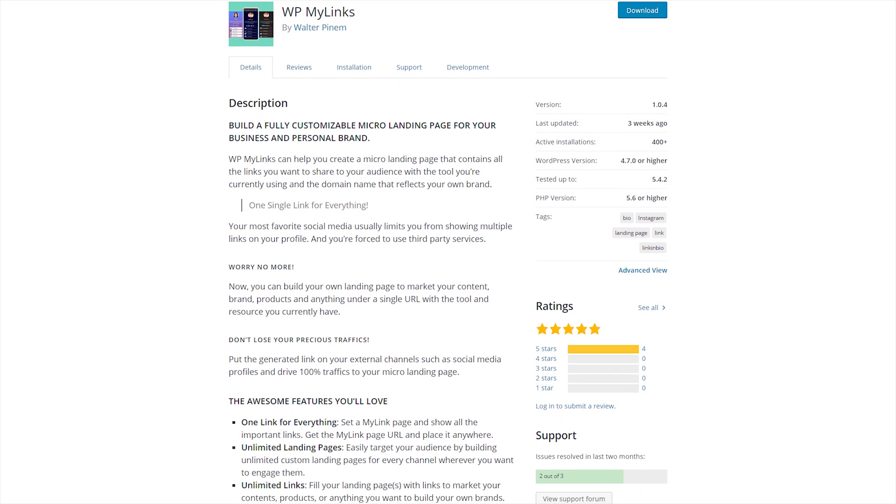
scroll(down, 3)
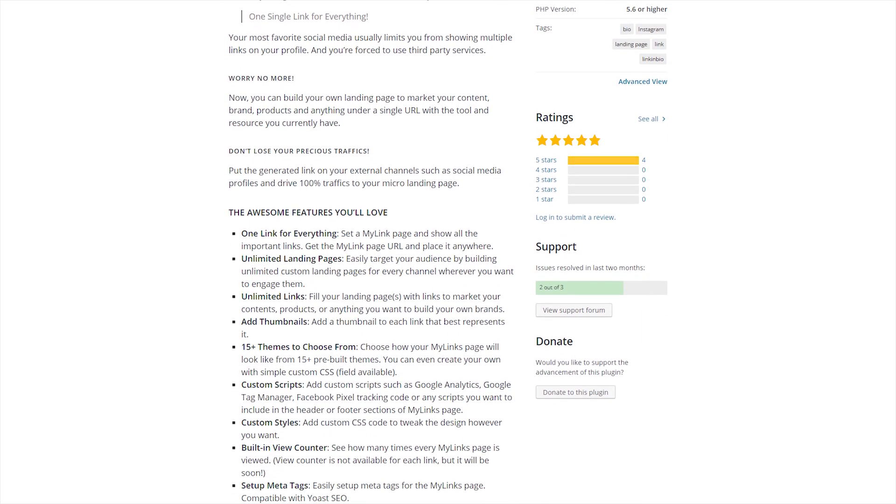
scroll(down, 3)
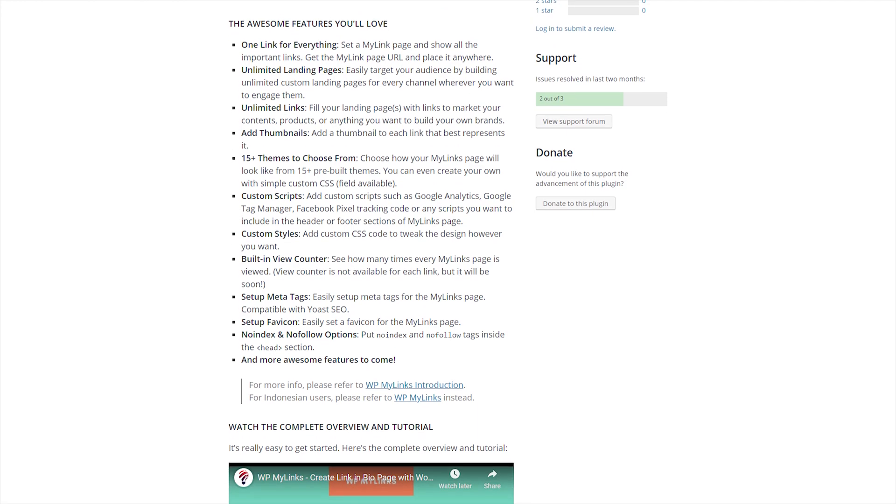
scroll(down, 3)
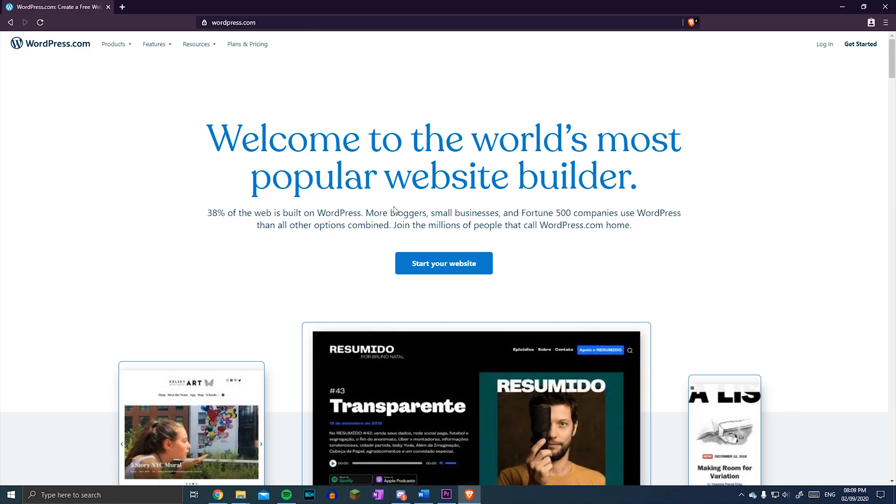
mouse_move(420, 281)
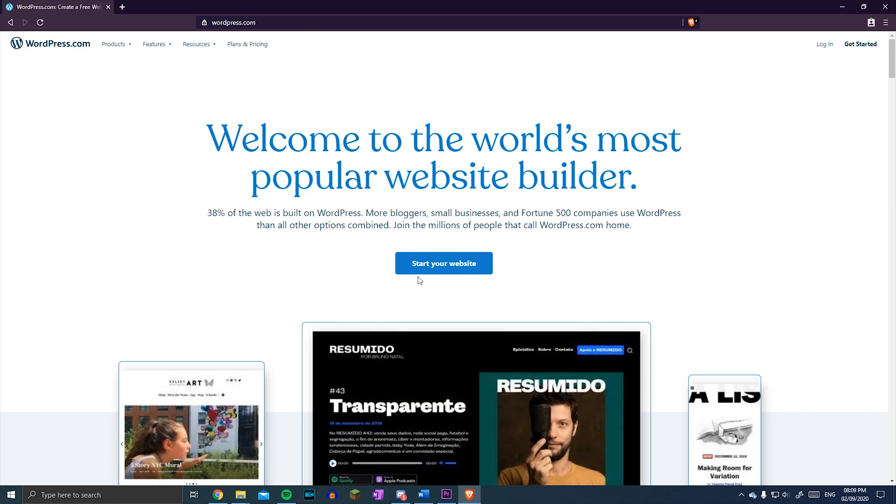
mouse_move(247, 44)
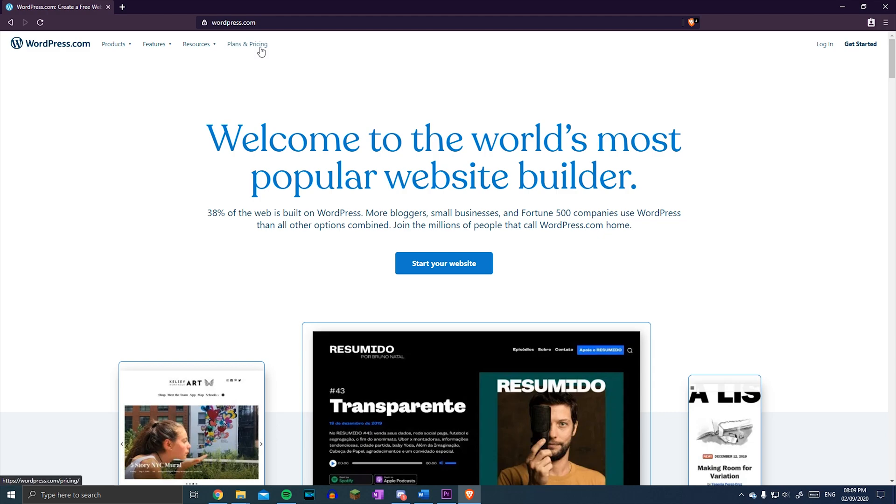
Open WordPress.com's Plans & Pricing page comparing Free through eCommerce plans
click(247, 44)
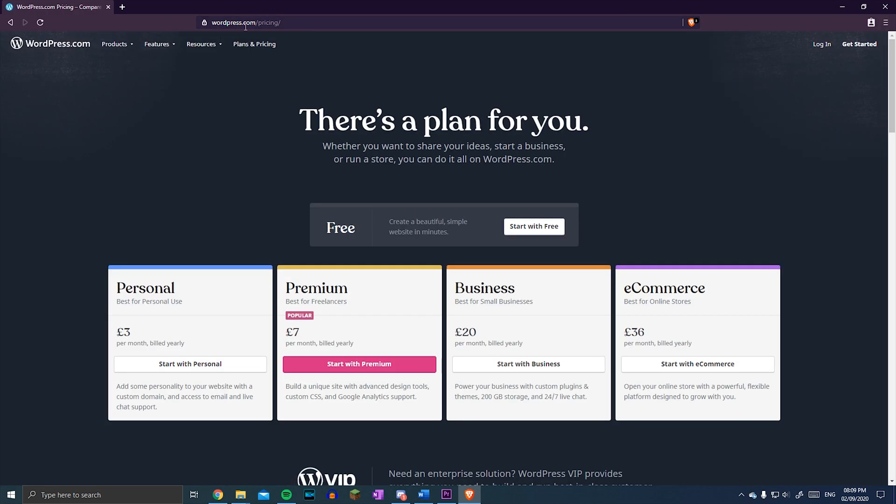
mouse_move(192, 269)
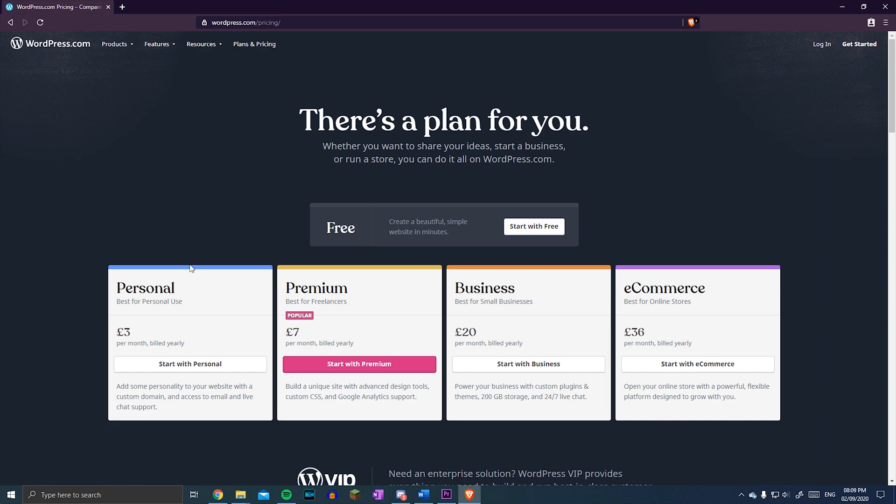
mouse_move(786, 294)
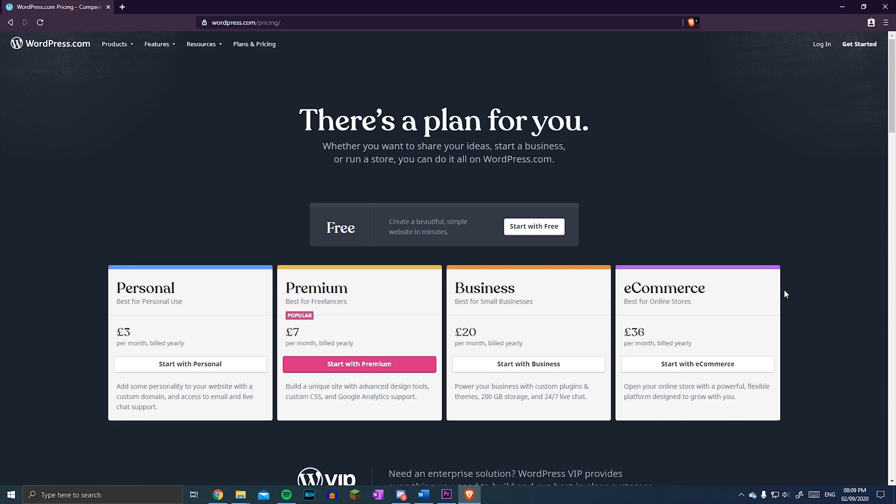
Select the free .wordpress.com address for 'test' in the domain suggestions
click(359, 364)
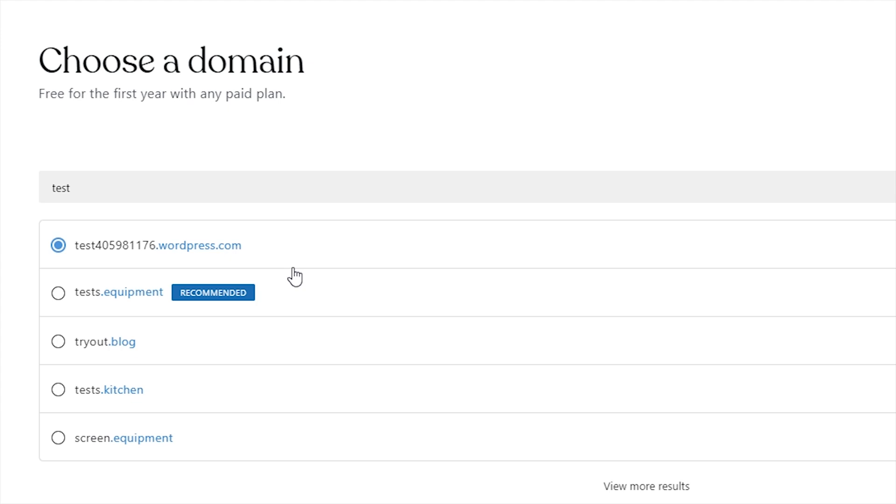
mouse_move(113, 259)
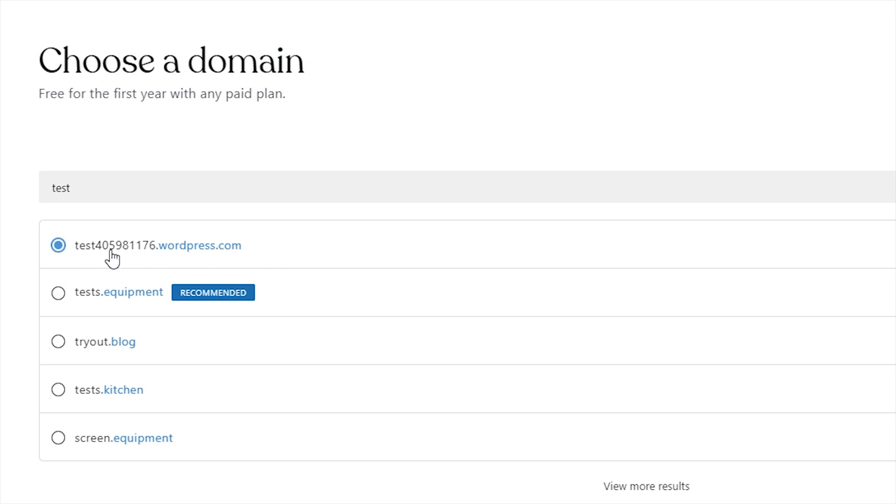
mouse_move(80, 260)
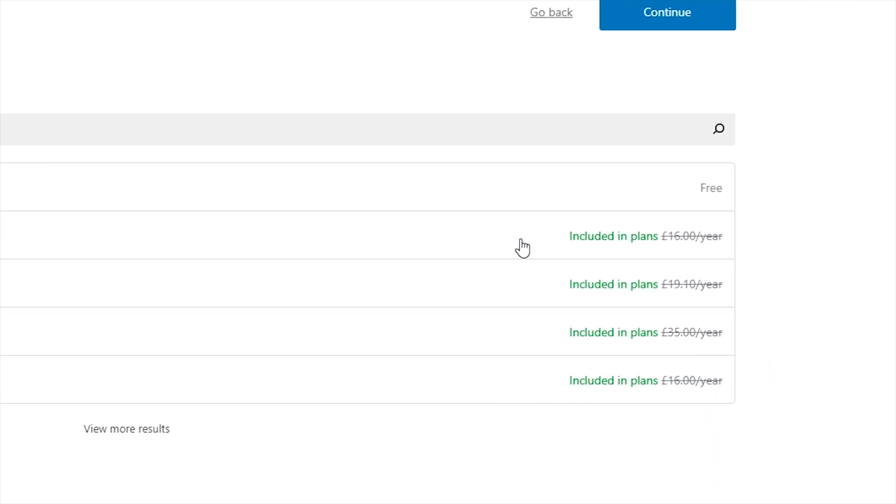
mouse_move(748, 210)
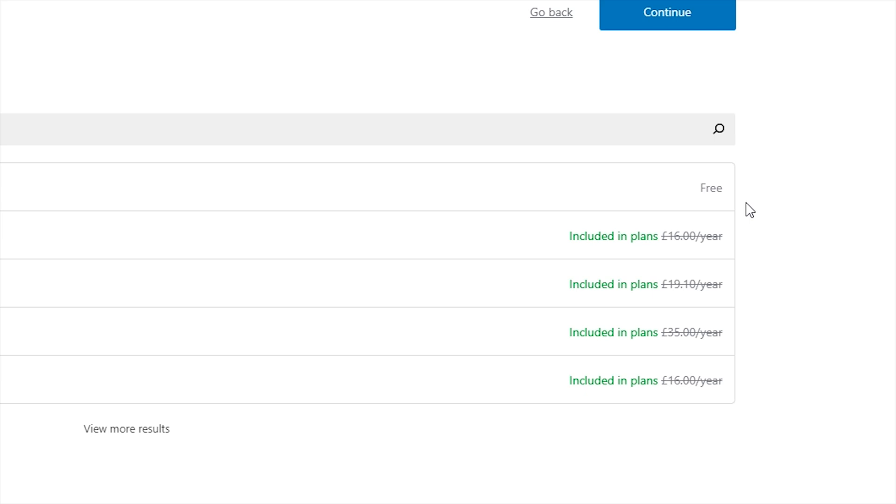
mouse_move(548, 393)
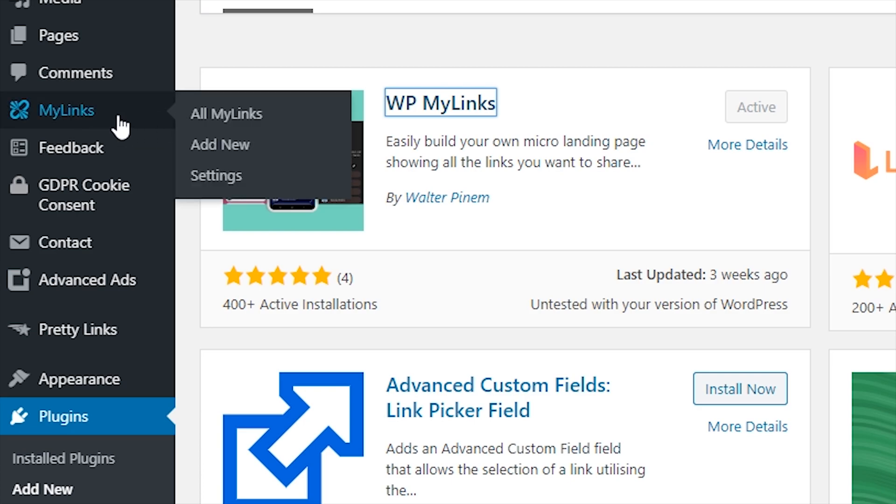
mouse_move(228, 154)
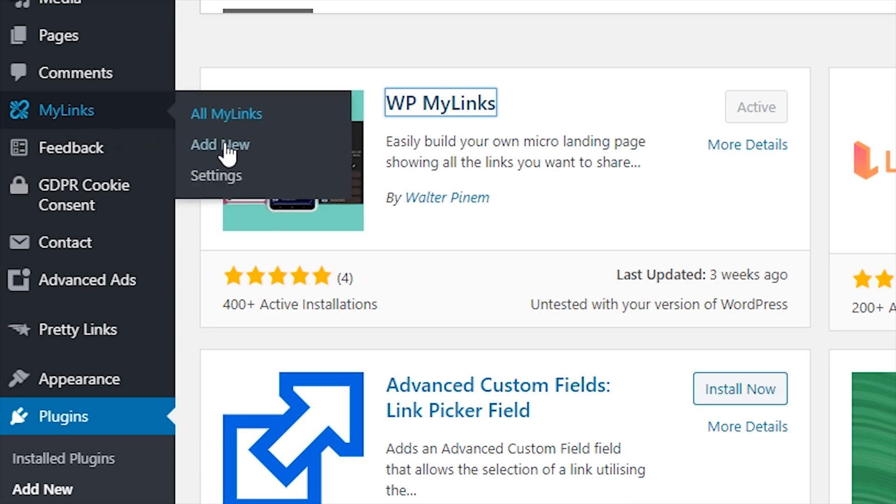
Add a new MyLink from the MyLinks sidebar menu
click(217, 175)
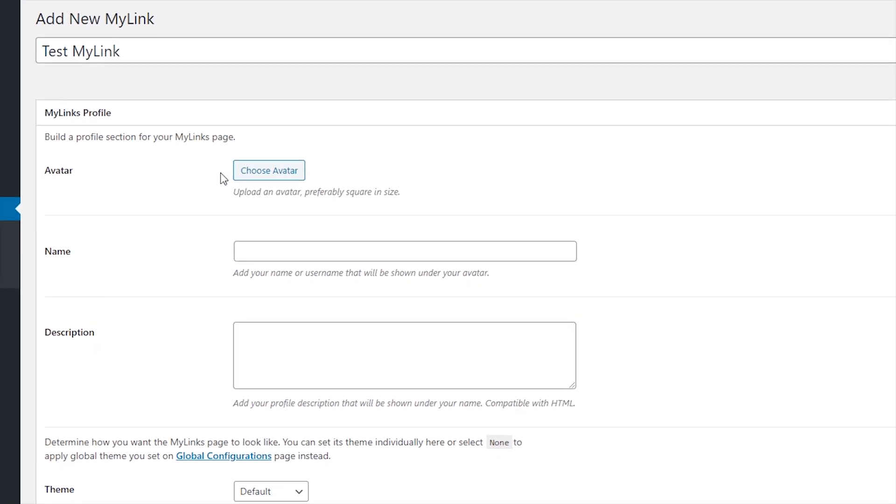
Set the TL avatar, description 'This is a test' and the Kopi Hitam theme
click(268, 171)
text(tech.li)
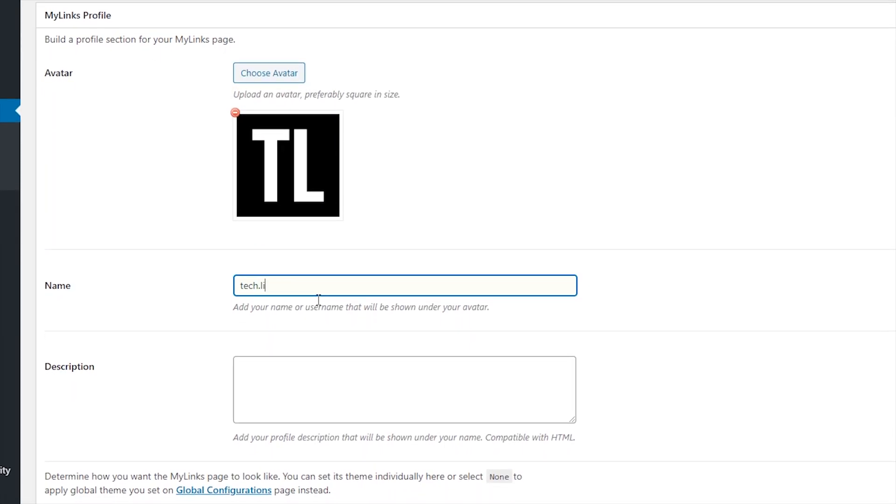
text(This is a test description.)
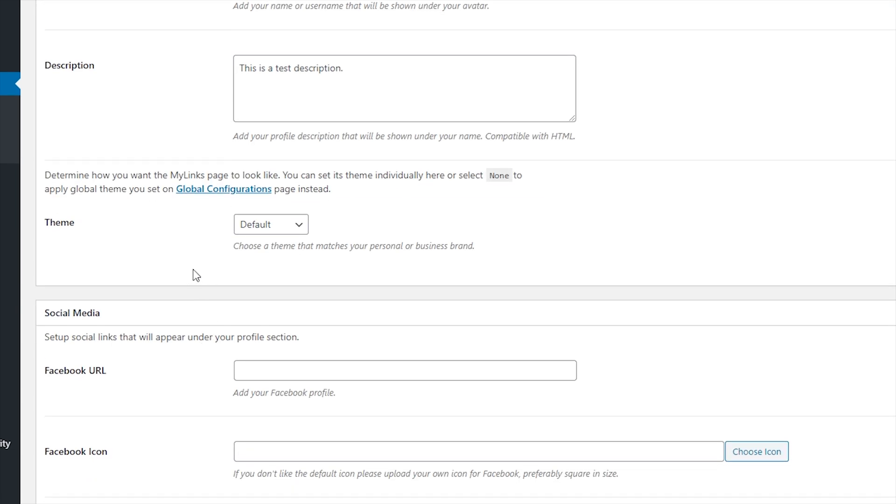
click(270, 224)
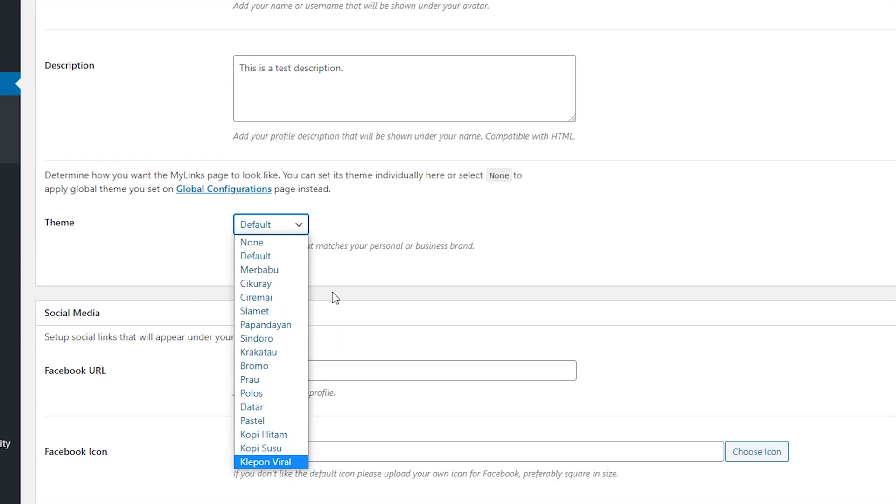
click(264, 435)
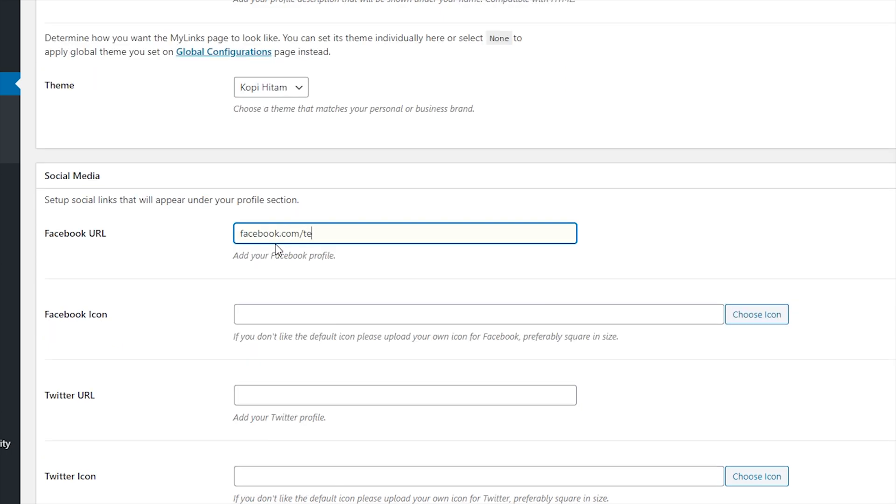
Enter '####' as the Facebook URL and move to the Link 1 fields
text(#)
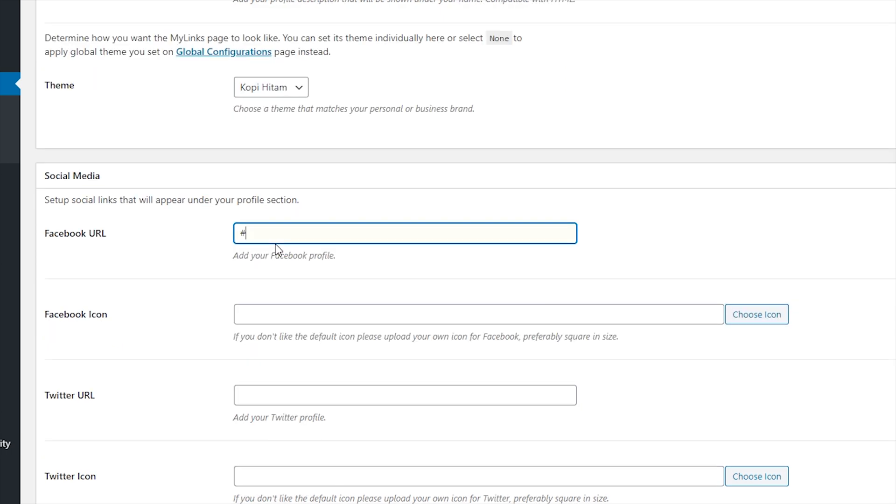
text(###)
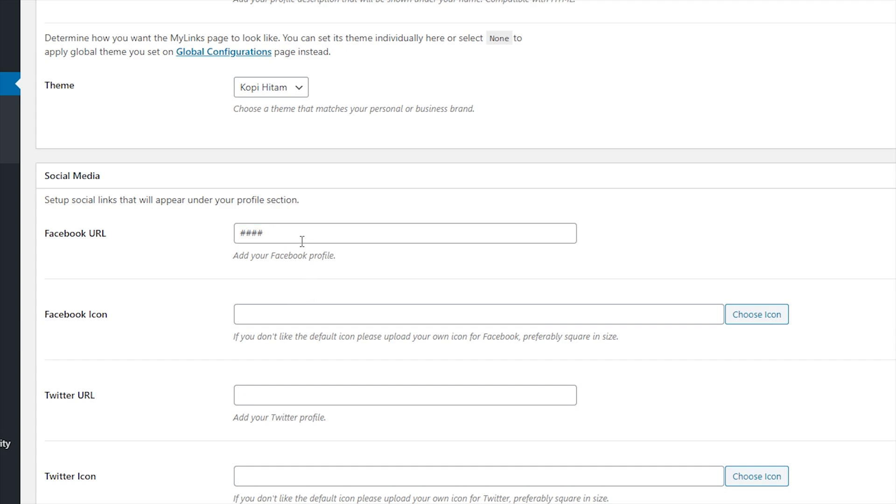
scroll(down, 3)
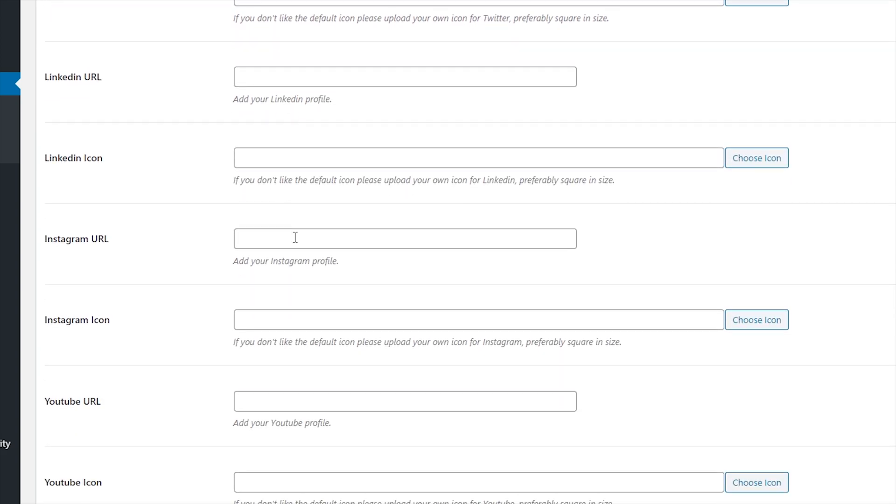
scroll(down, 3)
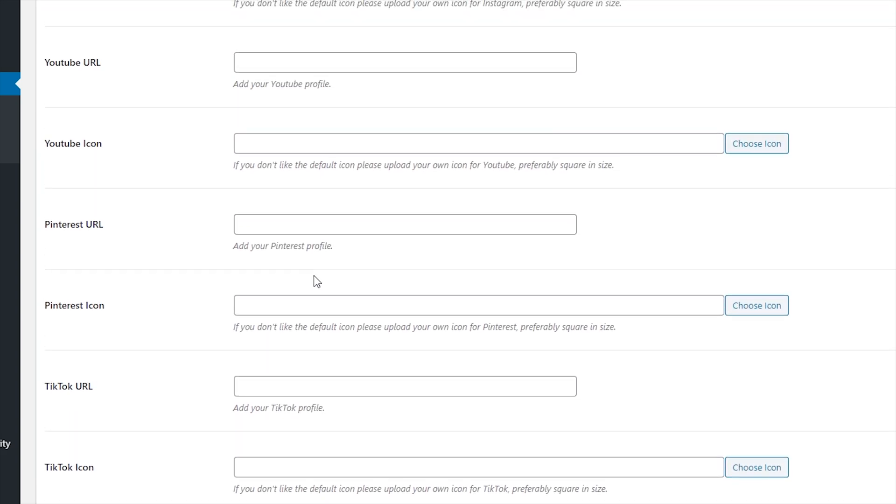
scroll(up, 3)
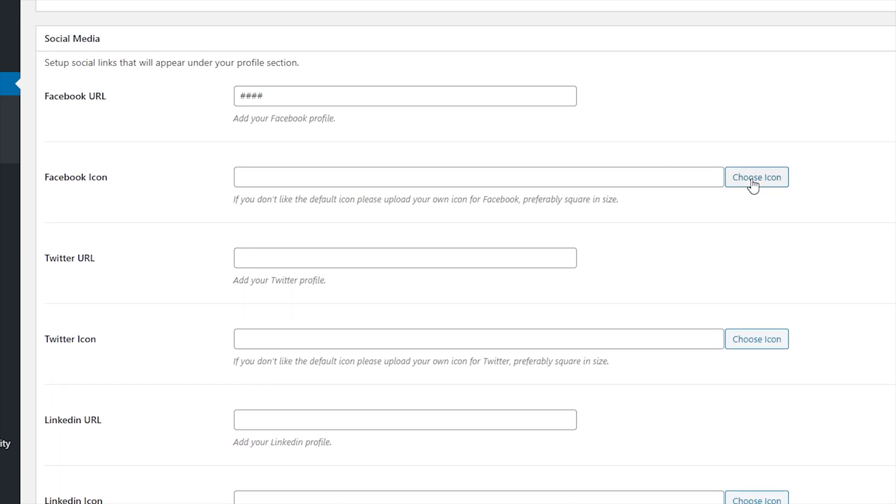
click(756, 177)
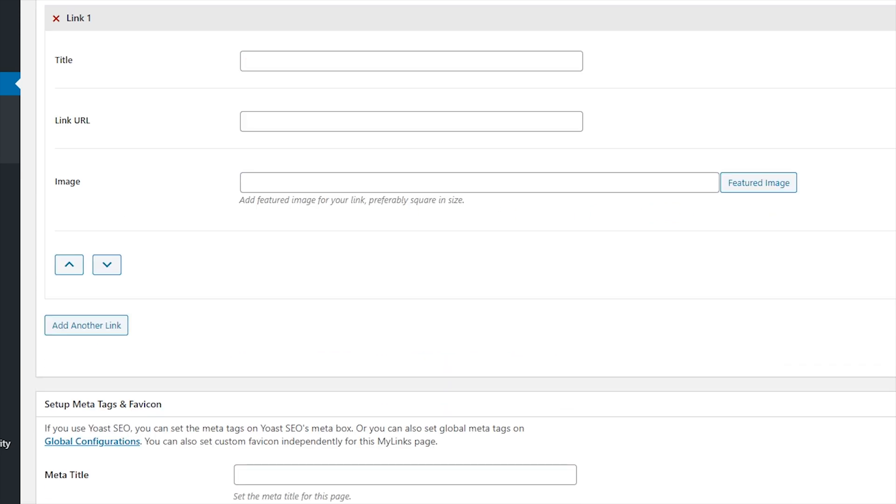
Fill Link 1 ('This is a') with a tablet image and add Link 2 'Another link'
text(This is a test link)
text('##'#')
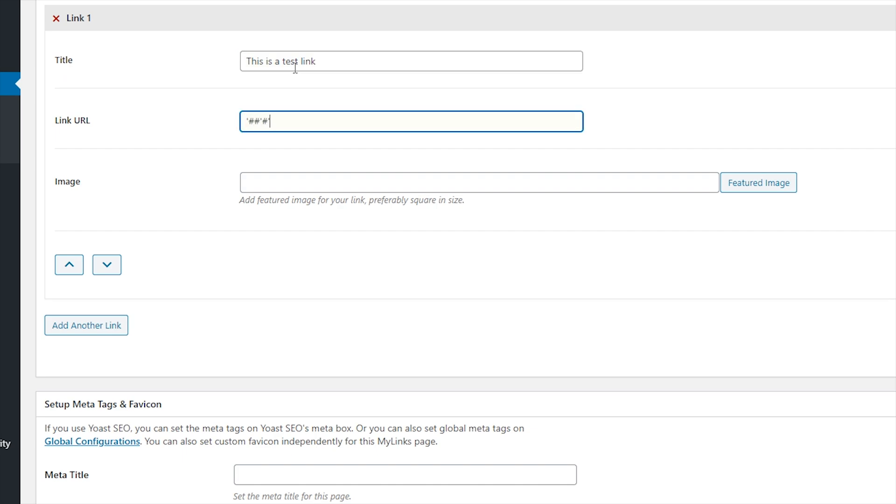
click(758, 182)
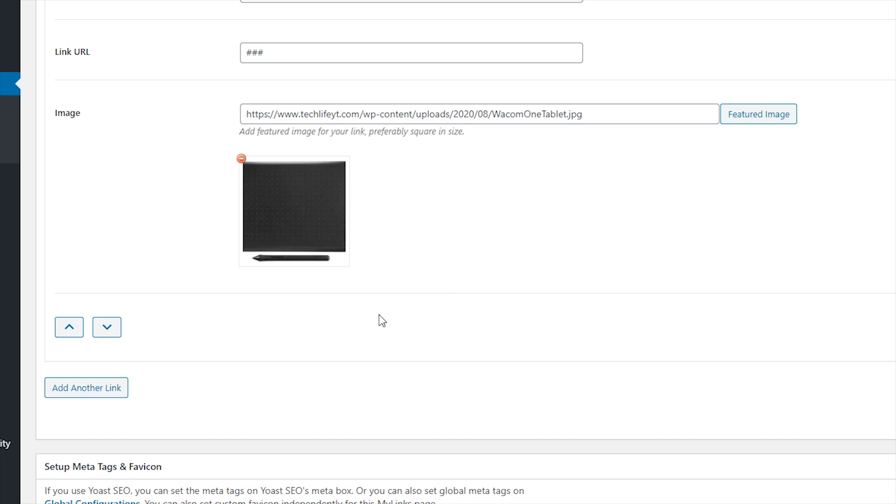
click(86, 387)
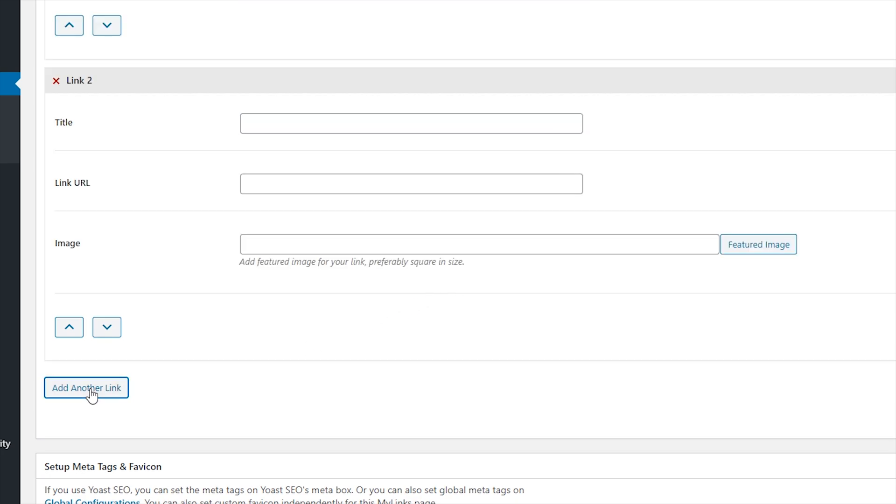
click(86, 387)
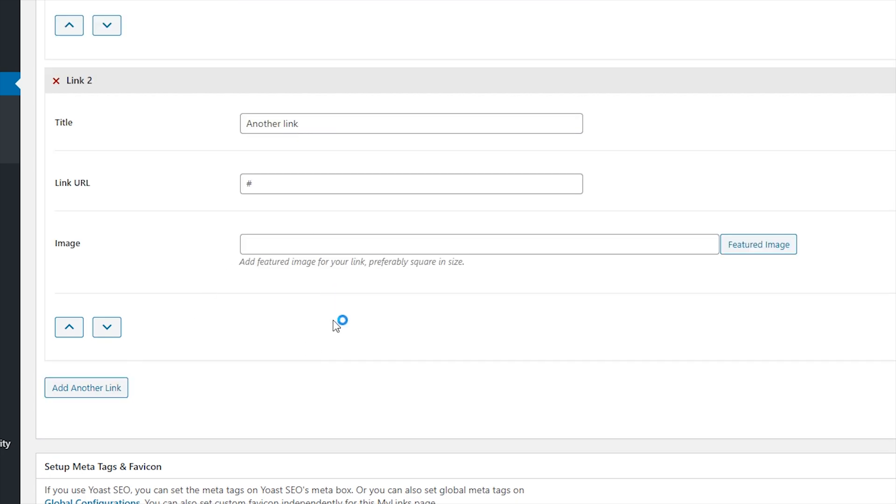
click(758, 244)
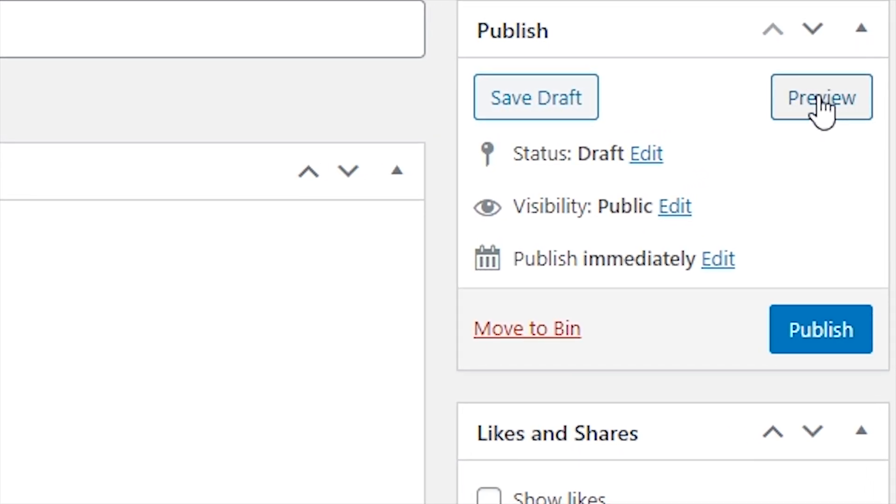
Preview the draft MyLink page and scroll down to its two link buttons
click(821, 97)
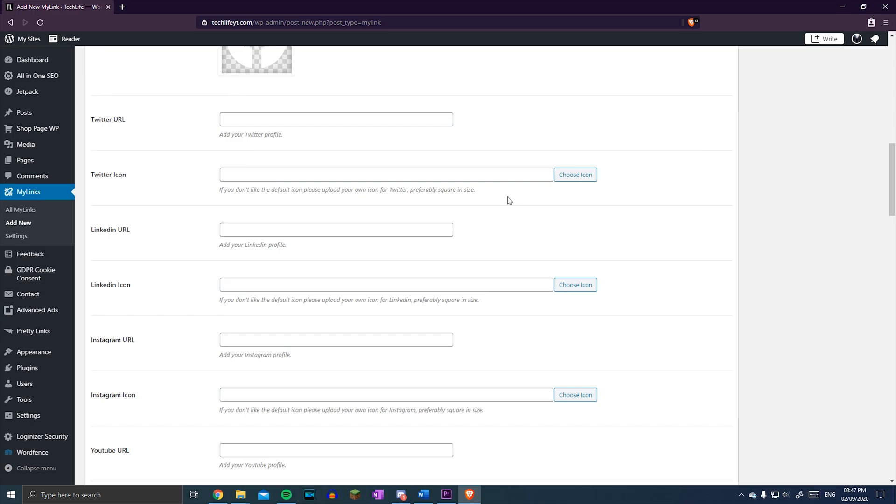
scroll(down, 3)
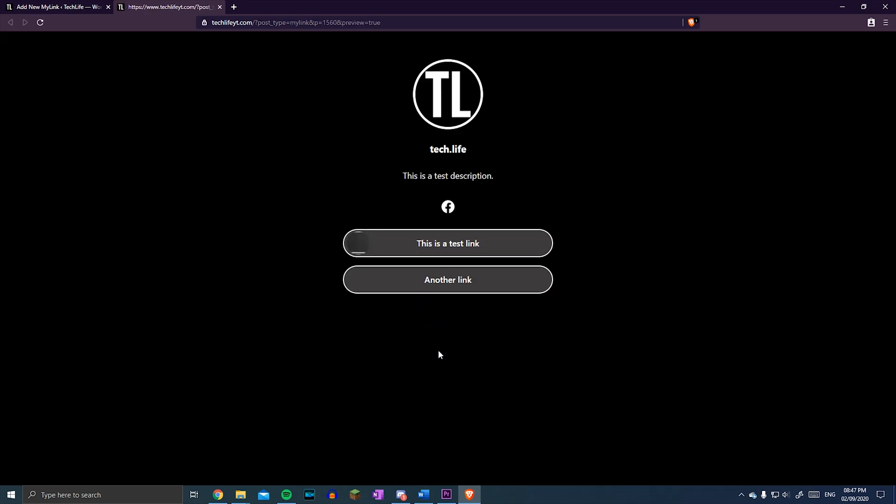
Open DevTools on the MyLinks preview and inspect the body's black background-color rule
key(F12)
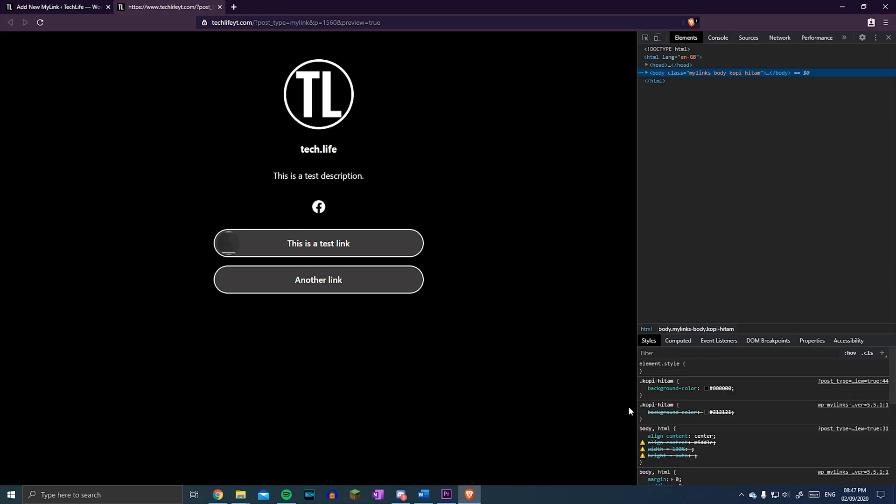
click(642, 412)
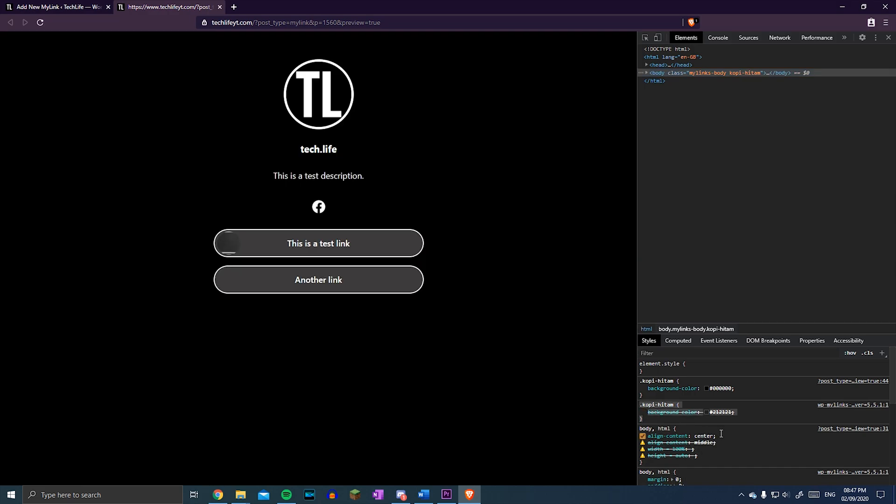
click(642, 413)
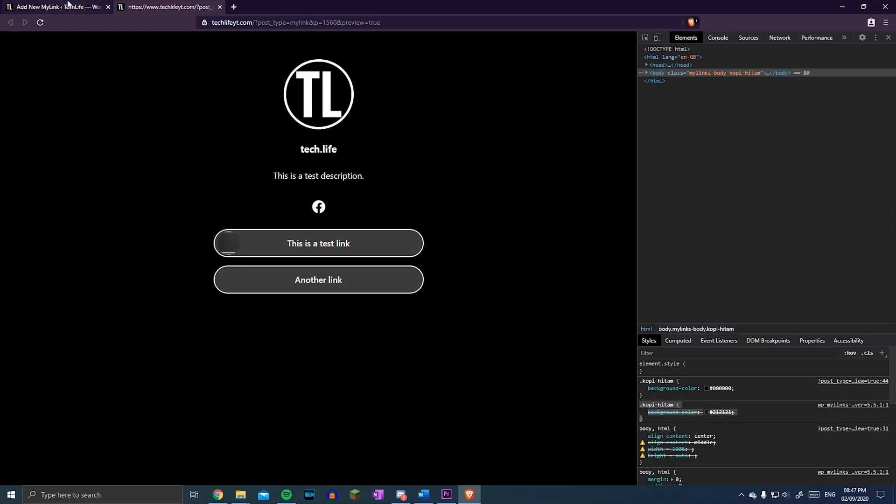
Open MyLinks Settings' Custom Script tab, then return to the draft's empty Custom Styles box
click(54, 7)
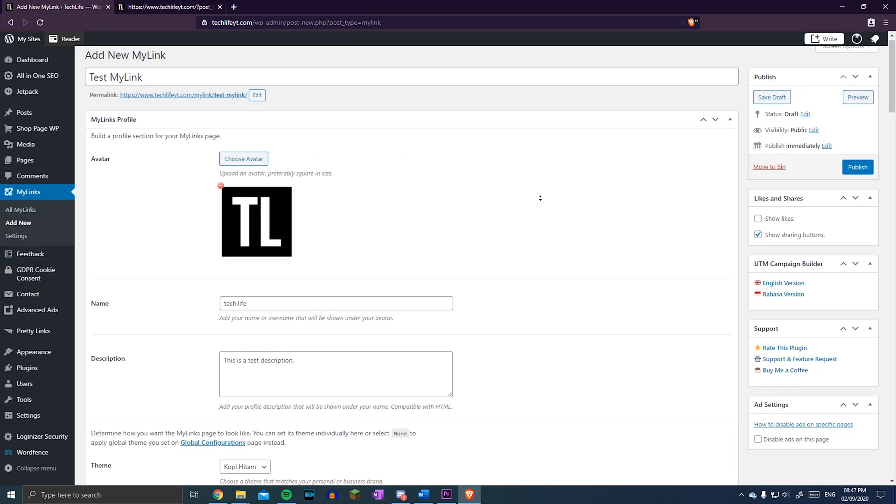
mouse_move(16, 236)
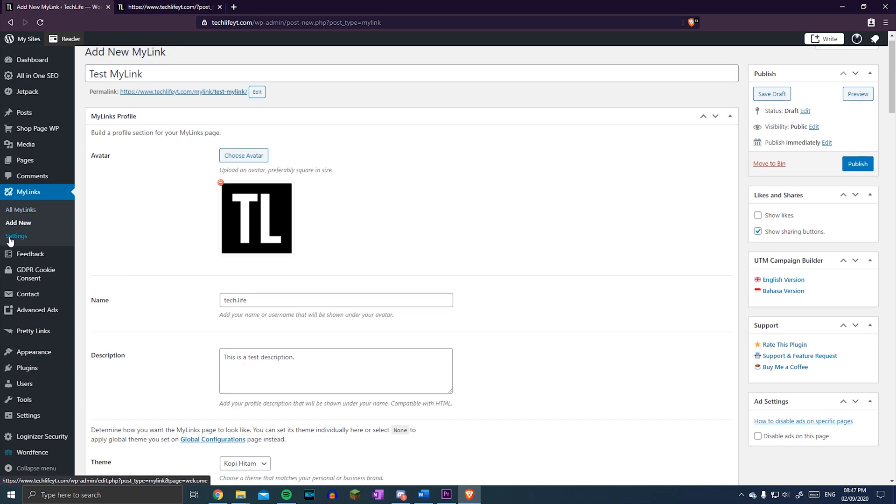
click(17, 237)
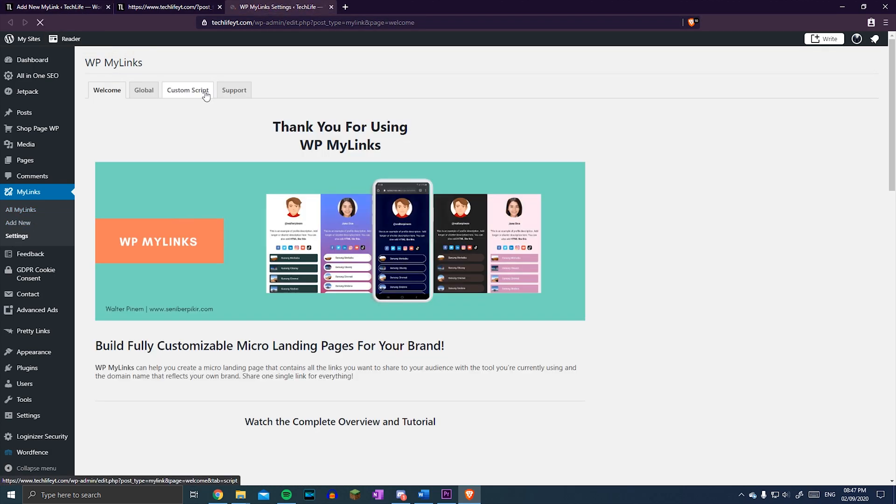
click(188, 89)
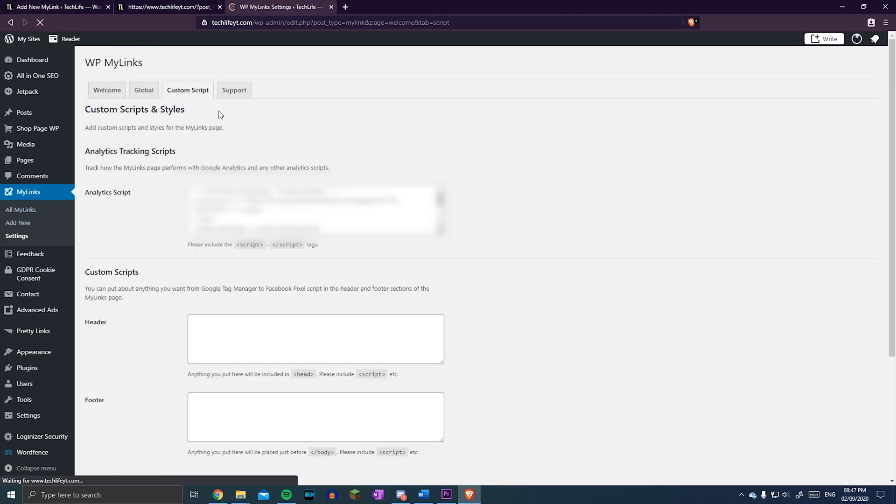
scroll(down, 3)
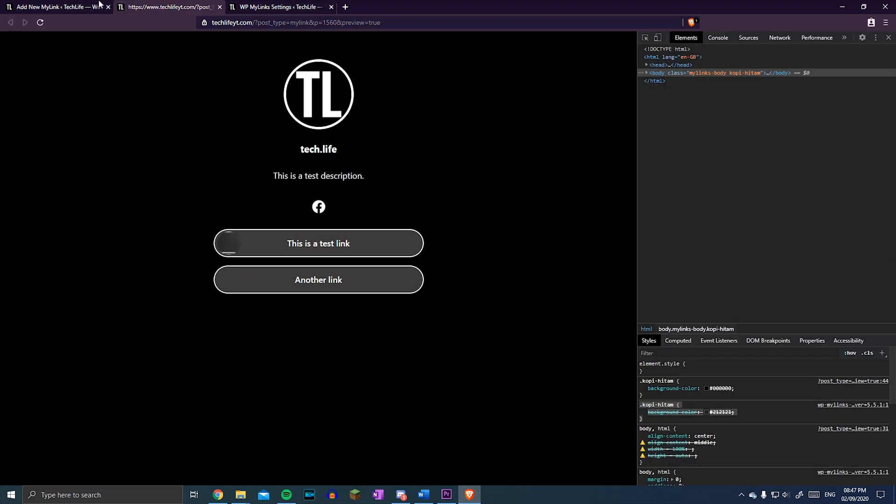
click(54, 7)
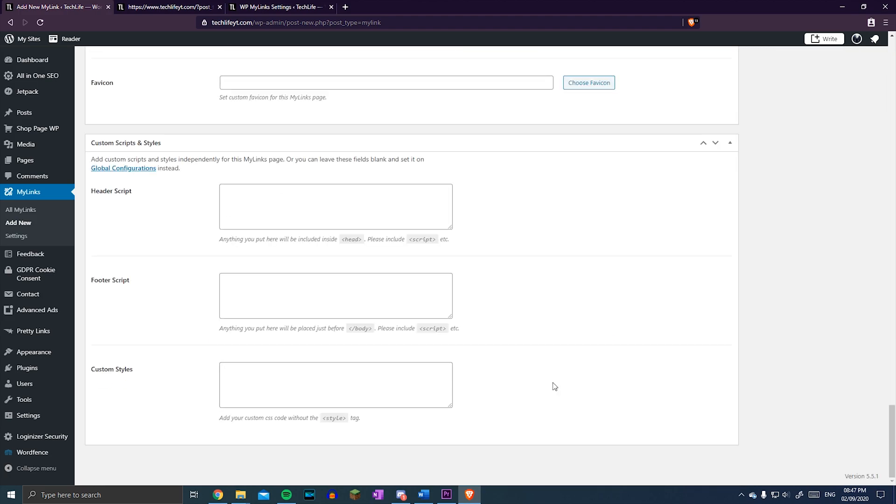
mouse_move(426, 440)
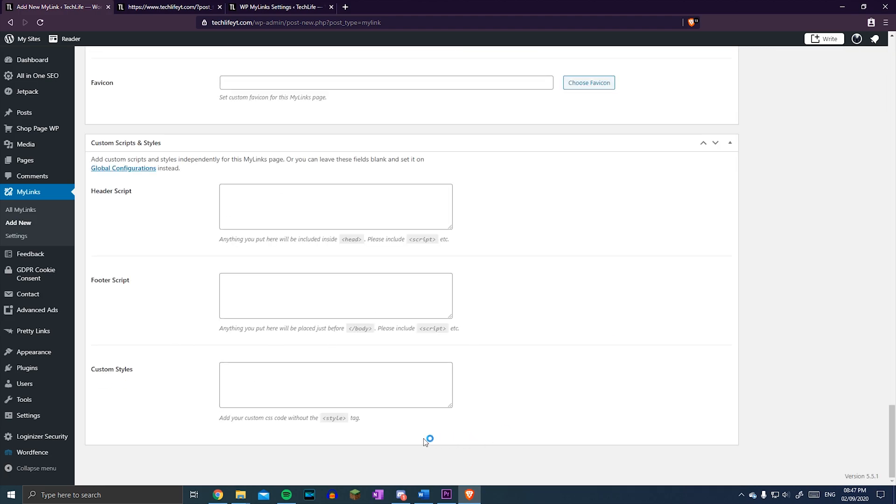
mouse_move(246, 269)
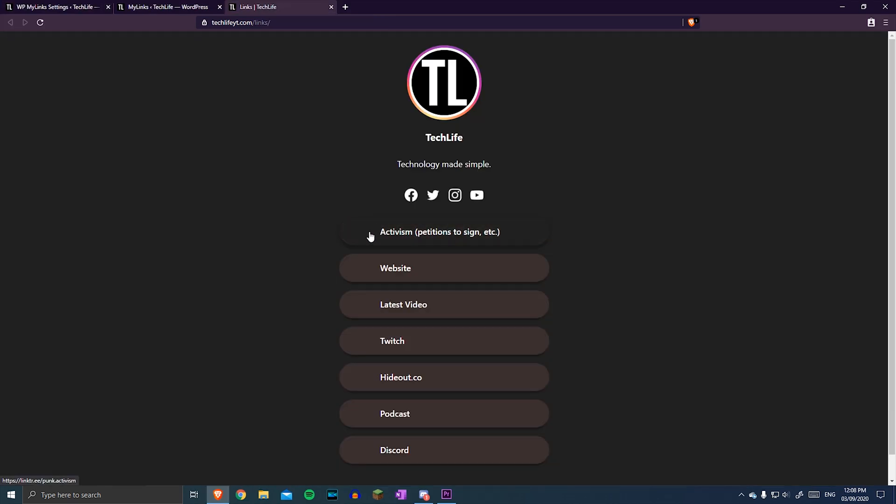
mouse_move(288, 373)
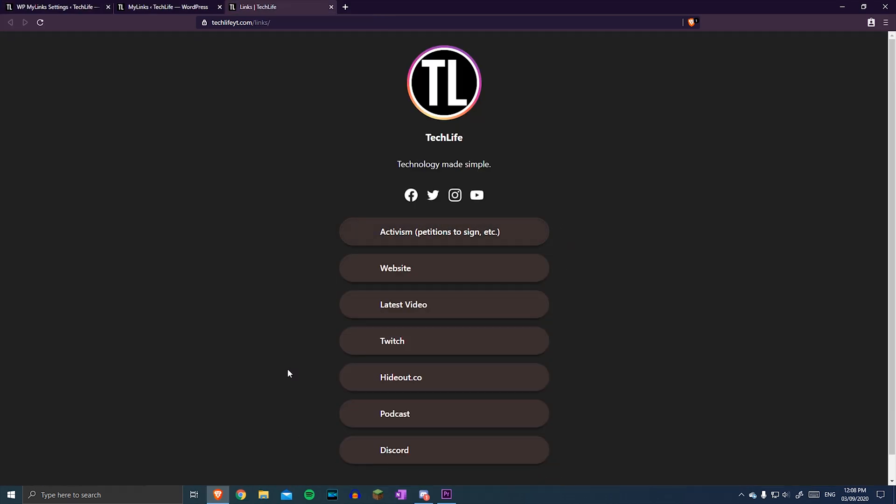
mouse_move(548, 214)
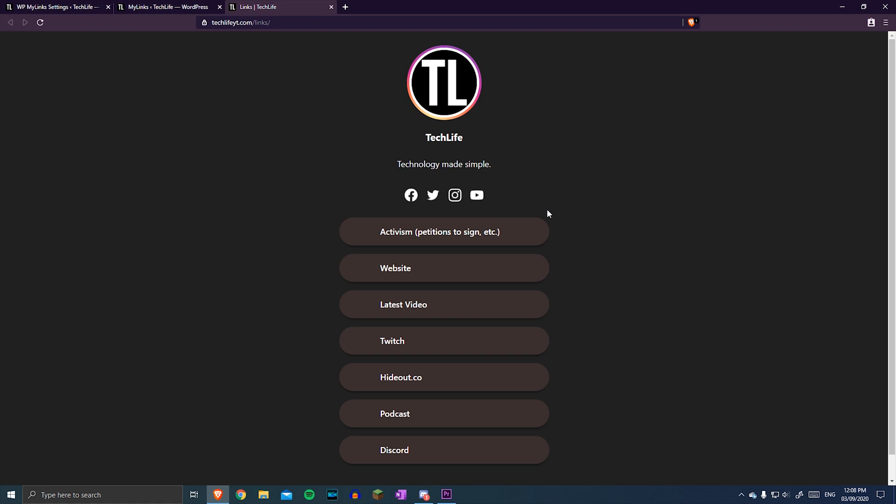
mouse_move(486, 171)
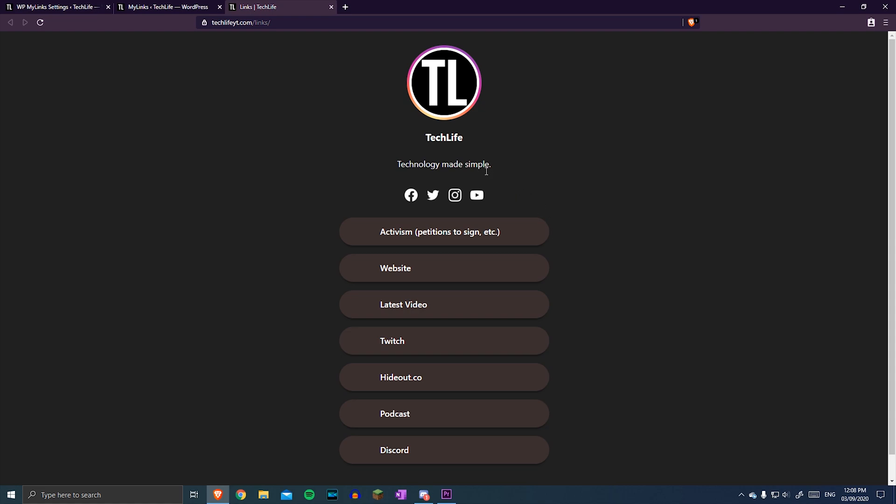
mouse_move(473, 62)
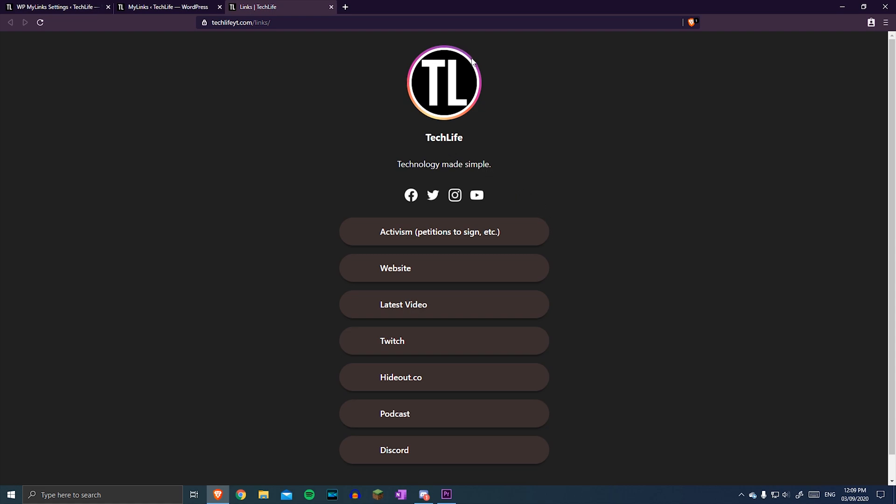
mouse_move(458, 120)
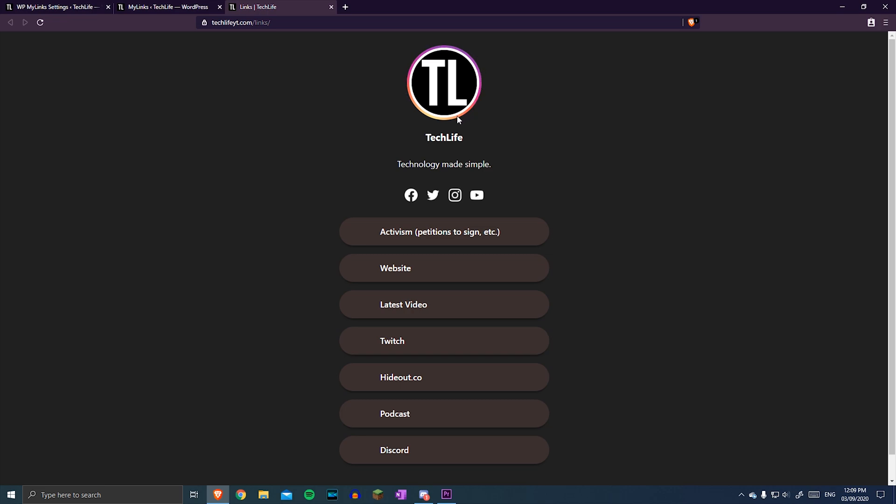
mouse_move(417, 120)
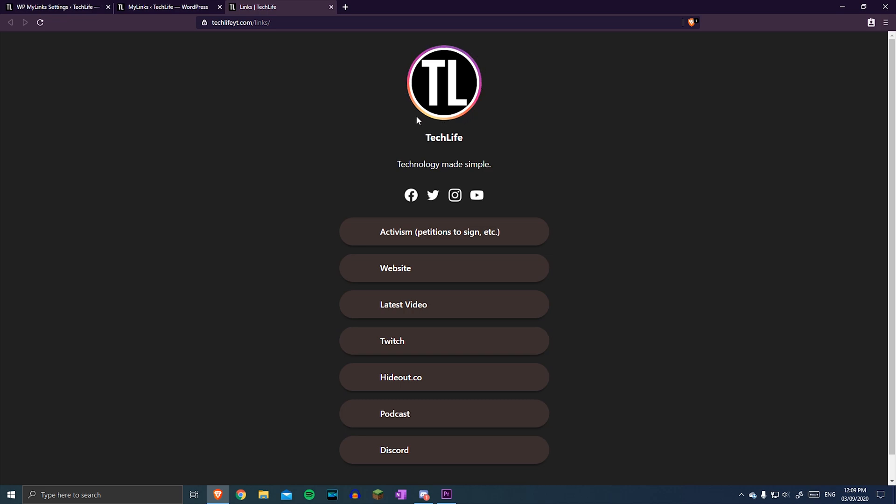
mouse_move(561, 220)
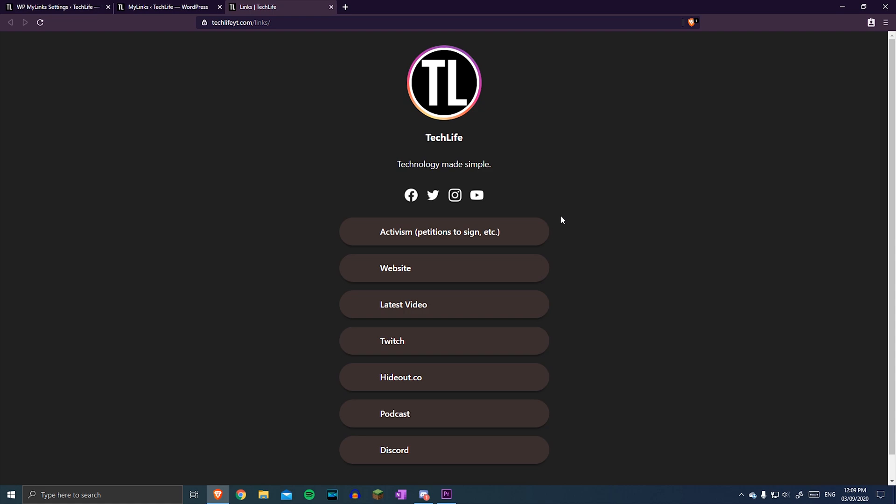
Scroll through the live techlifeyt.com/links page's avatar, social icons and seven links
scroll(down, 3)
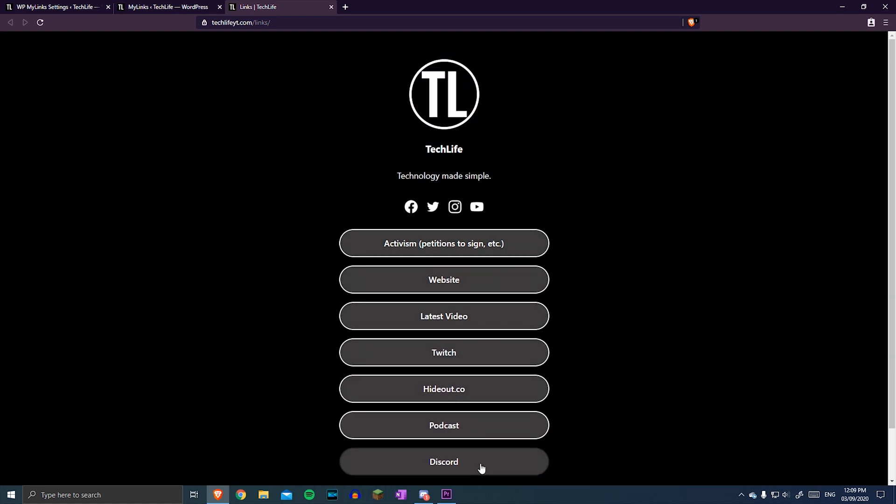
mouse_move(377, 323)
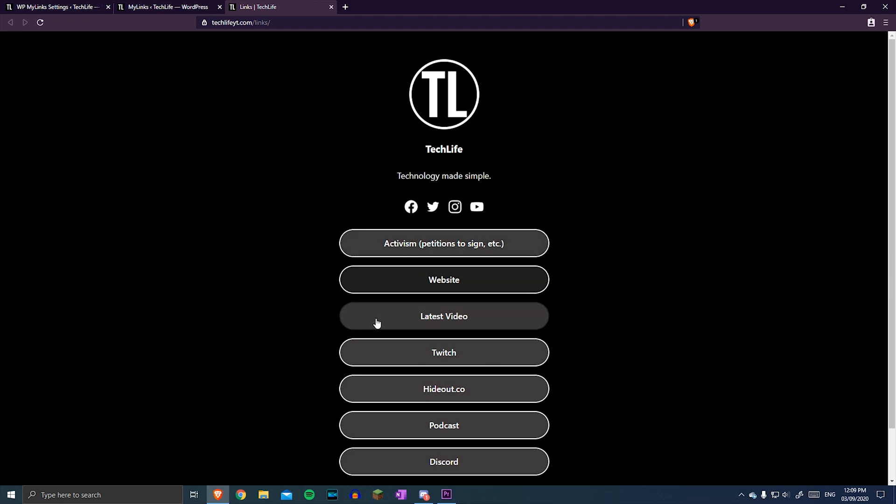
mouse_move(444, 461)
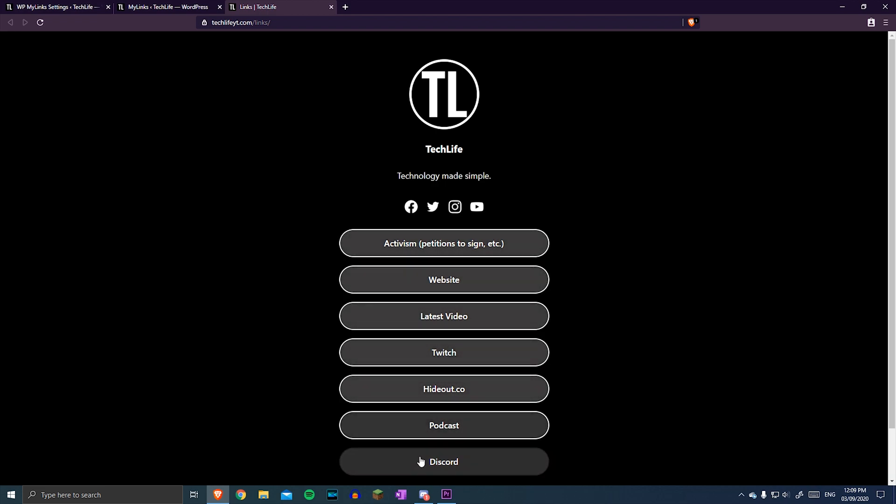